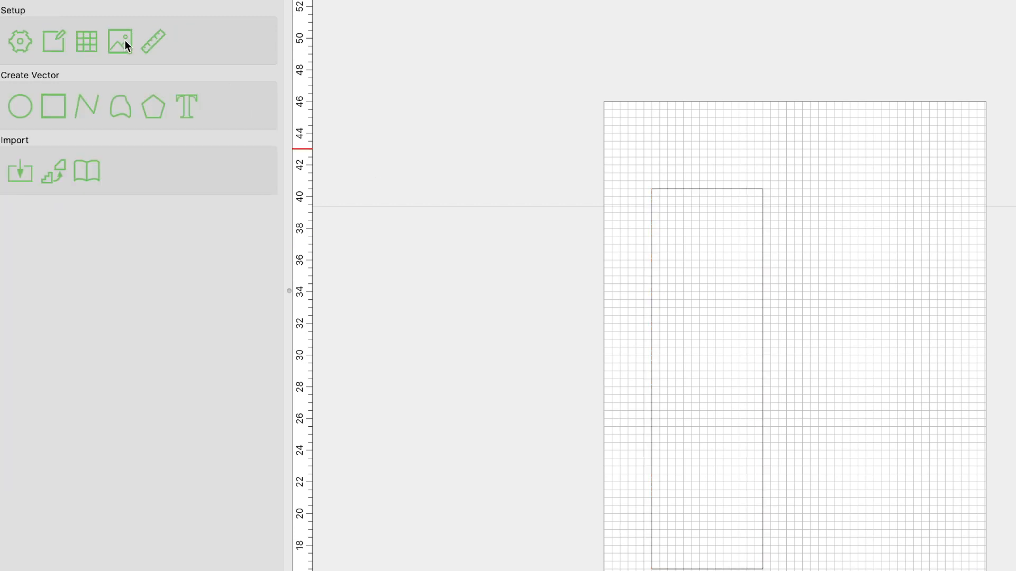
- Add a WELCOME text object beside the tall sign outline
left_click(186, 106)
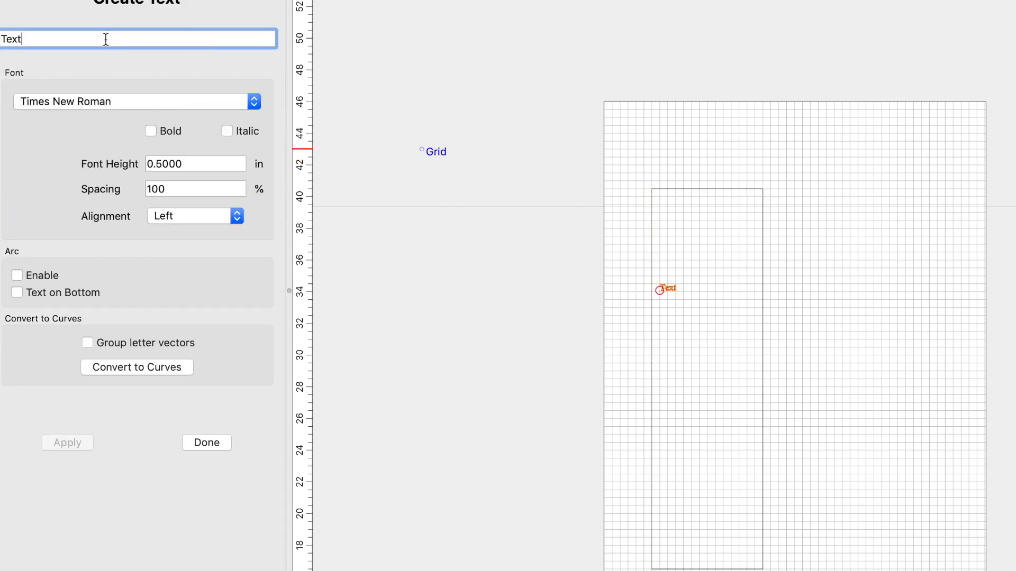
type("WELCOM")
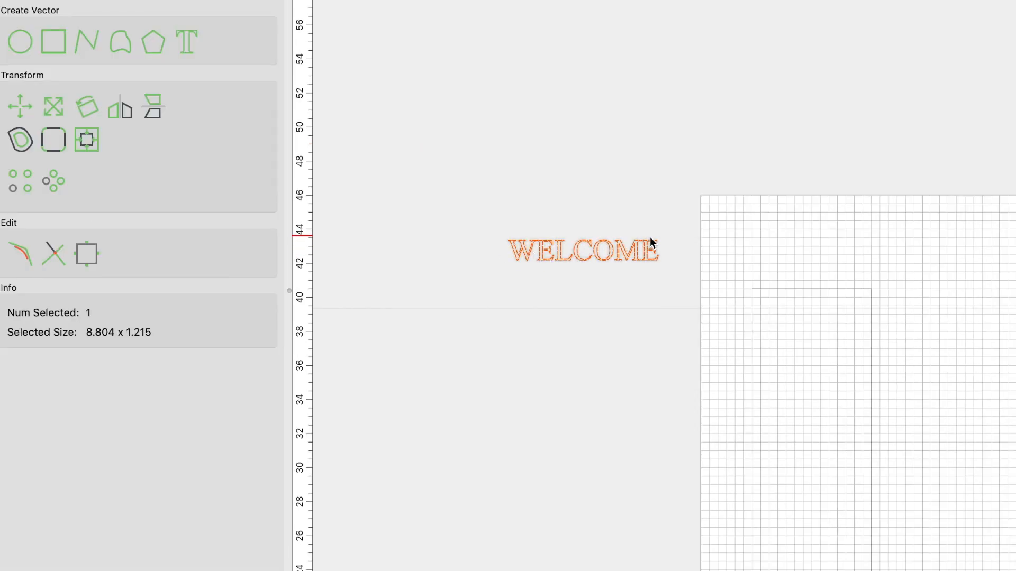
mouse_move(549, 247)
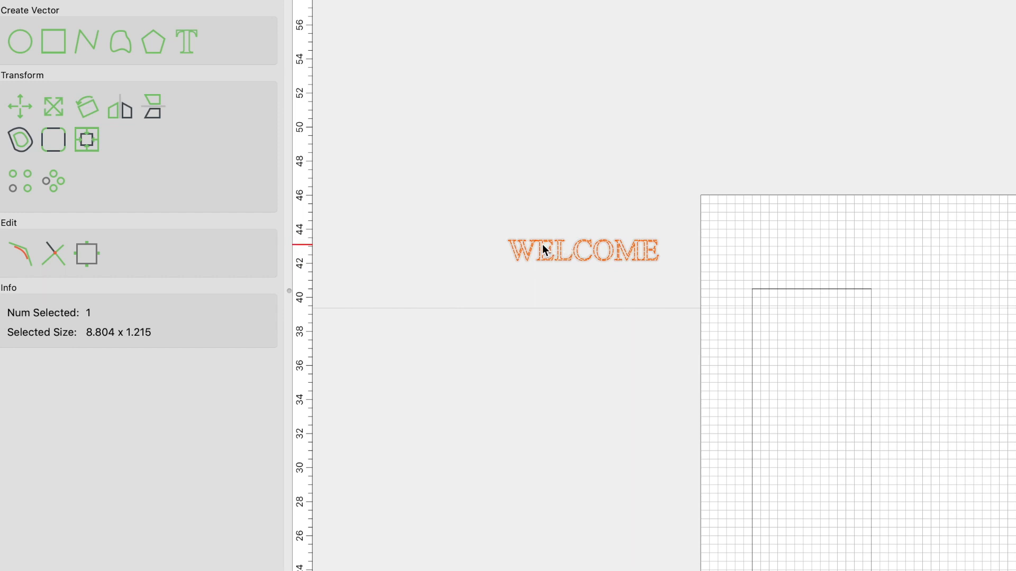
- Rotate the WELCOME text to run vertically, then remove it from the canvas
left_click(86, 106)
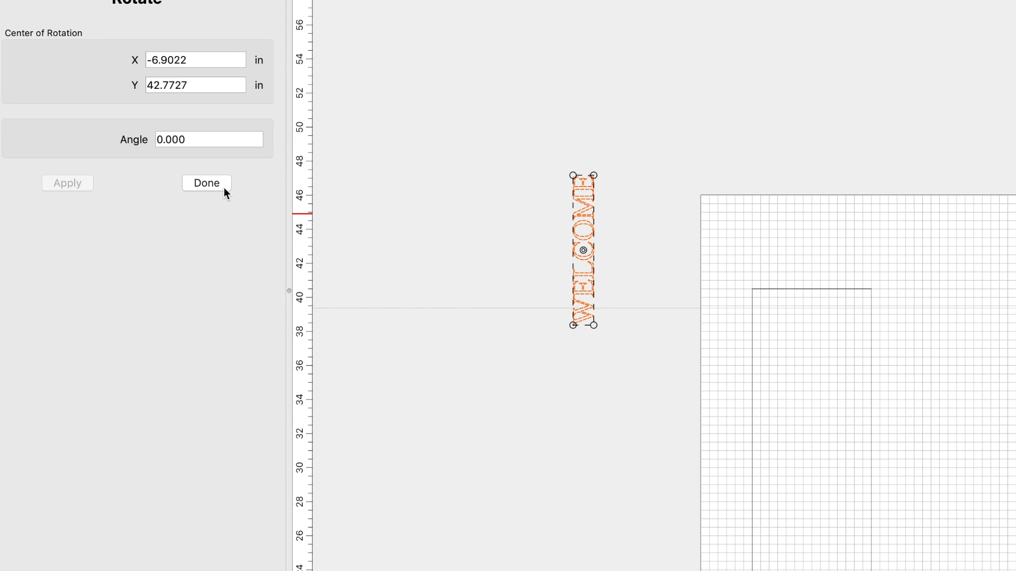
left_click(206, 184)
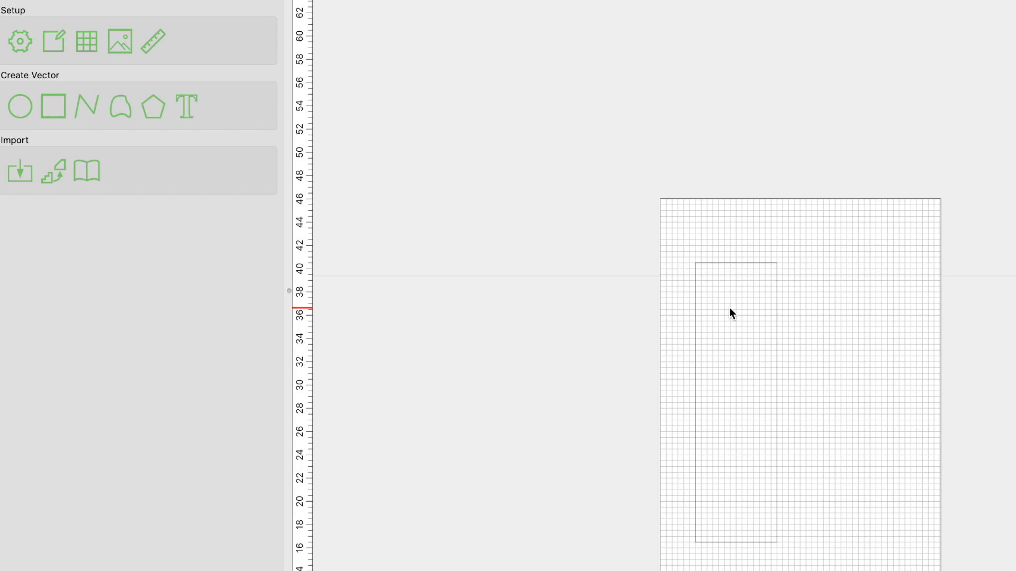
mouse_move(747, 287)
type("7")
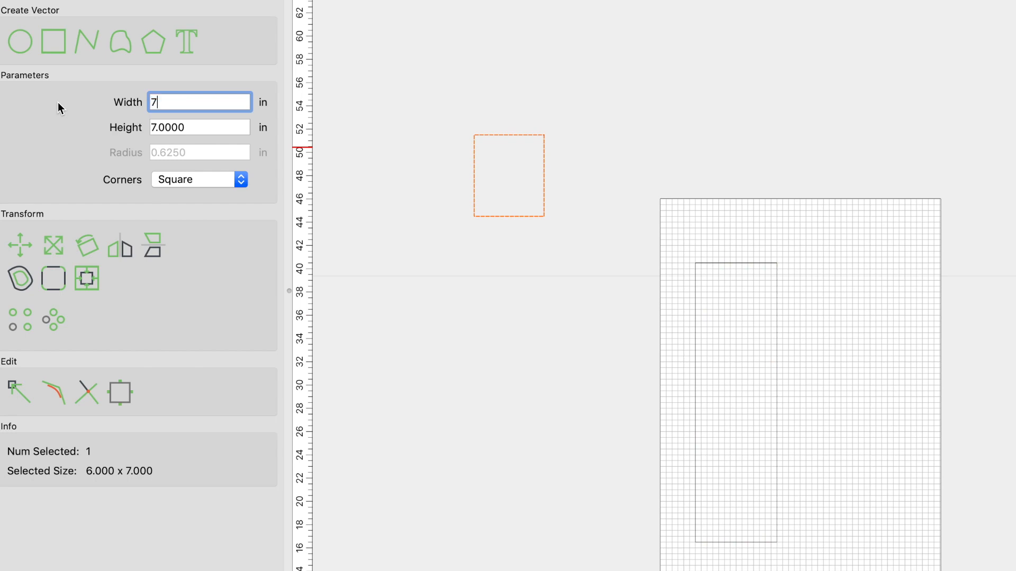
- Make a 7 × 3.4285 rectangle and position it at the top of the outline
type("3.4285")
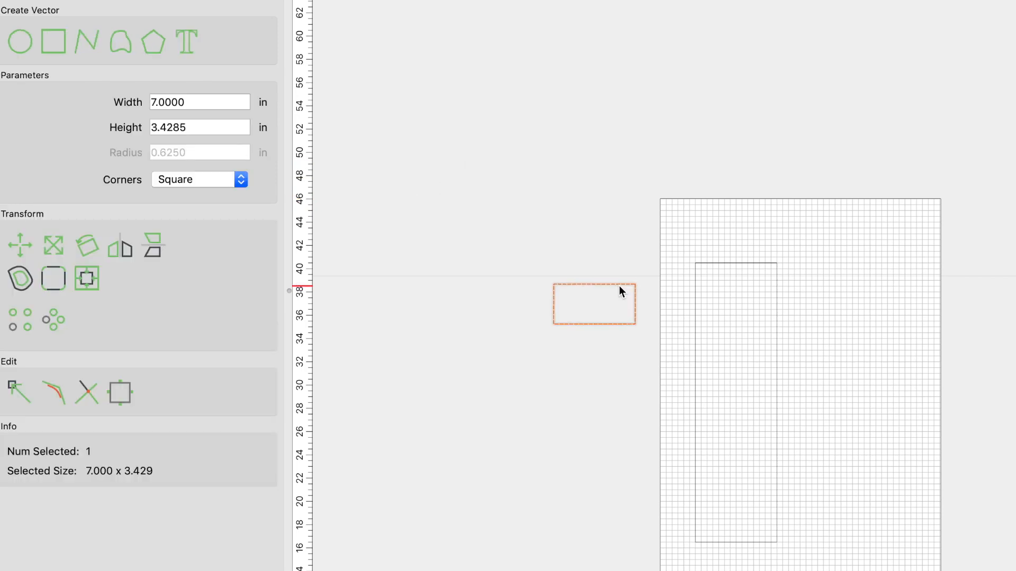
left_click_drag(594, 305, 643, 299)
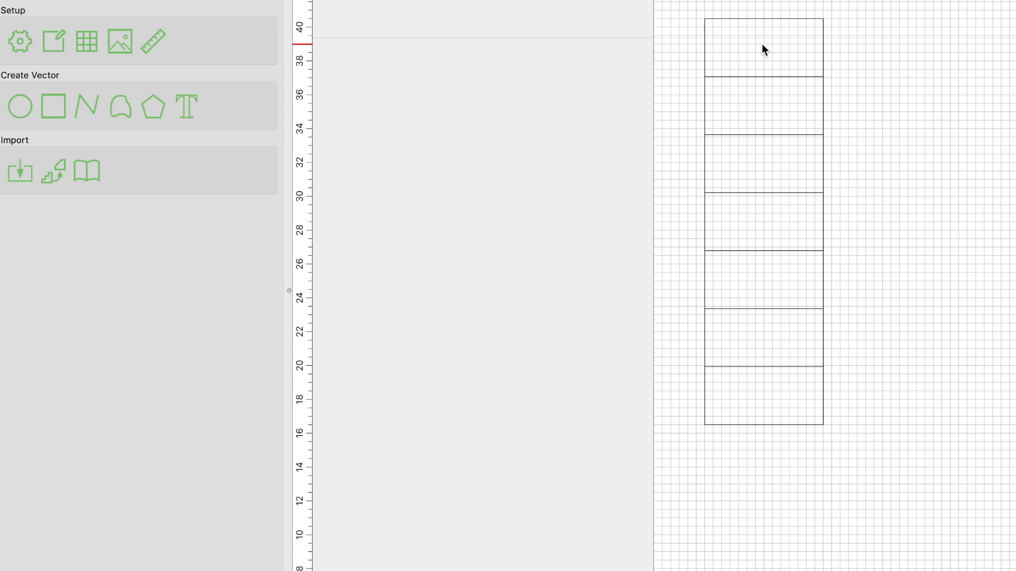
mouse_move(187, 108)
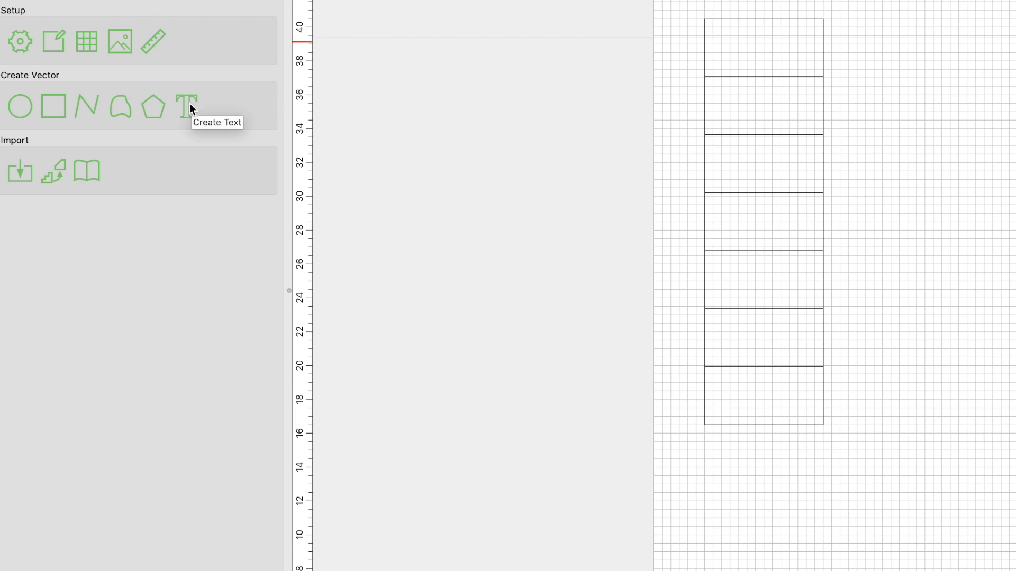
- Add a letter W, scale it up and center it in the top box
left_click(187, 106)
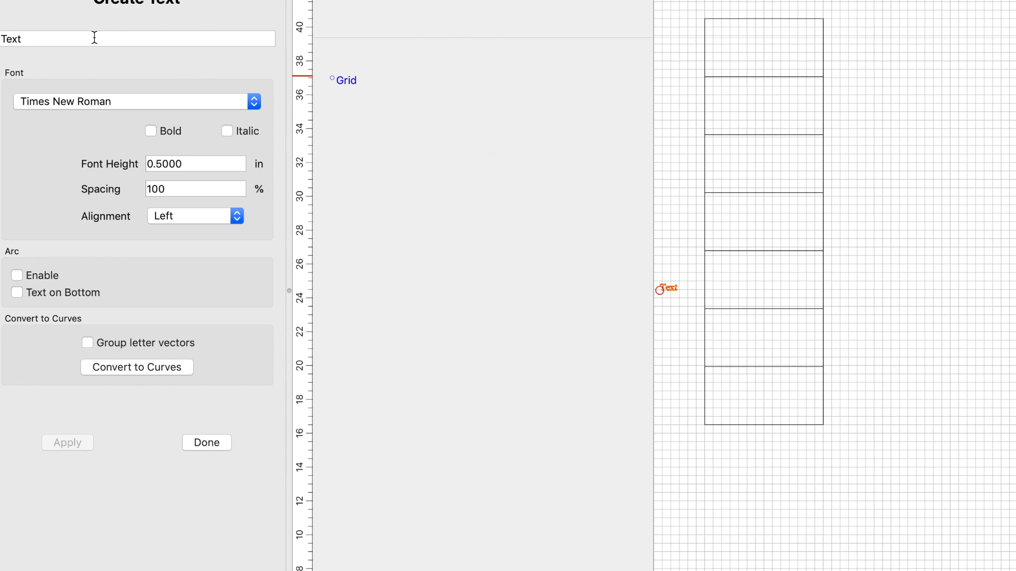
type("W")
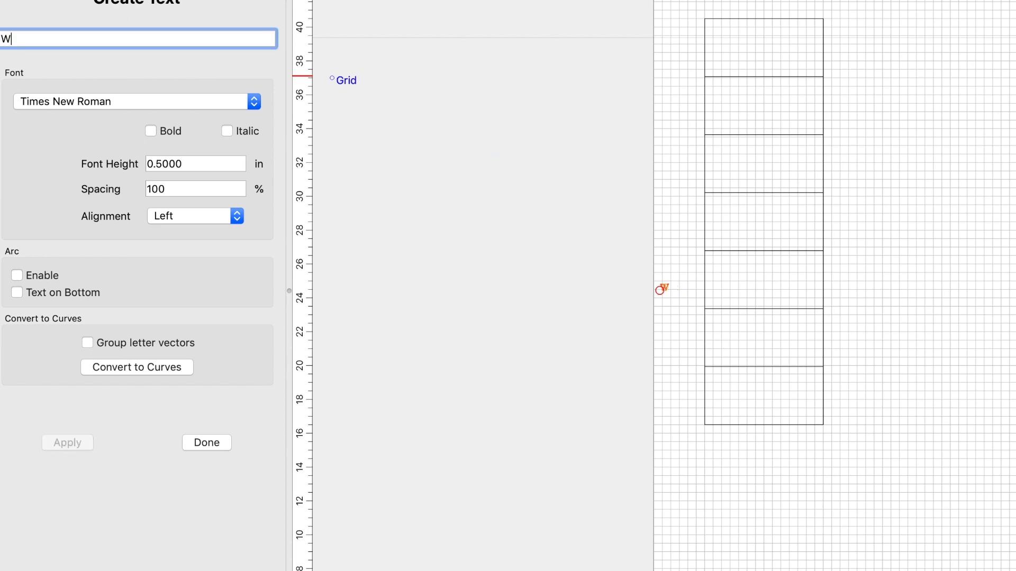
left_click(207, 443)
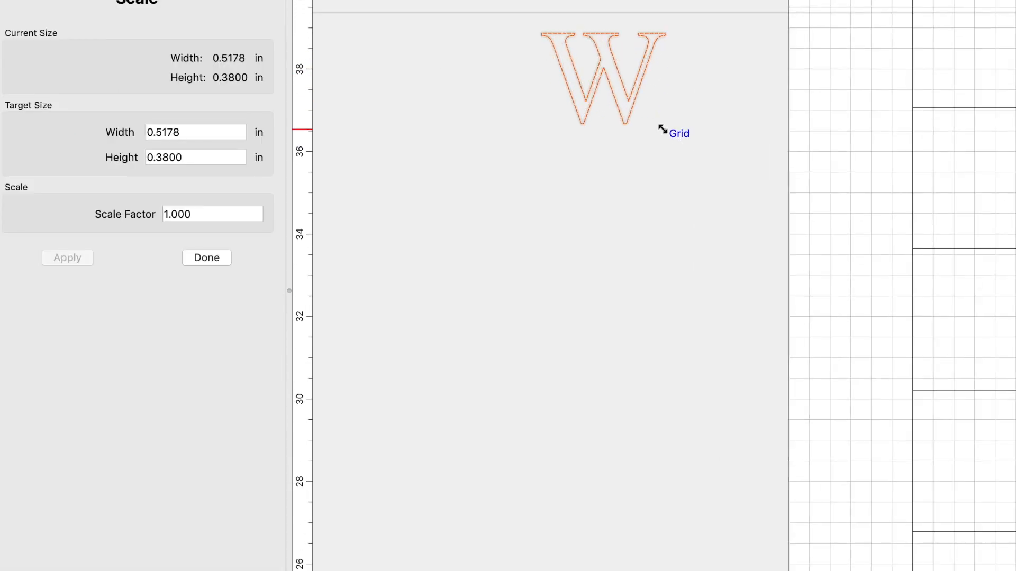
left_click(206, 257)
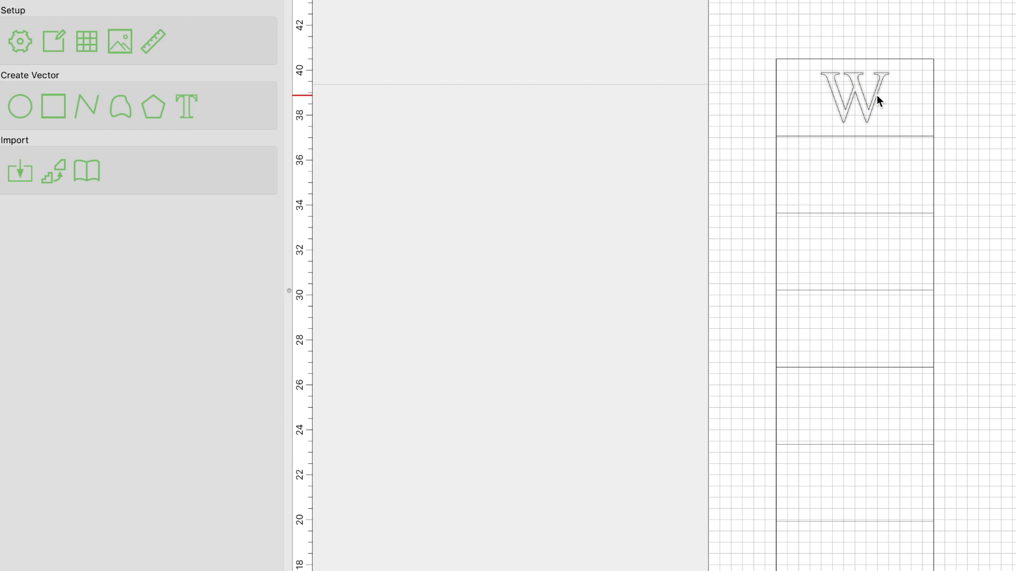
- Add a letter E and align it to the center of the second box
left_click(855, 97)
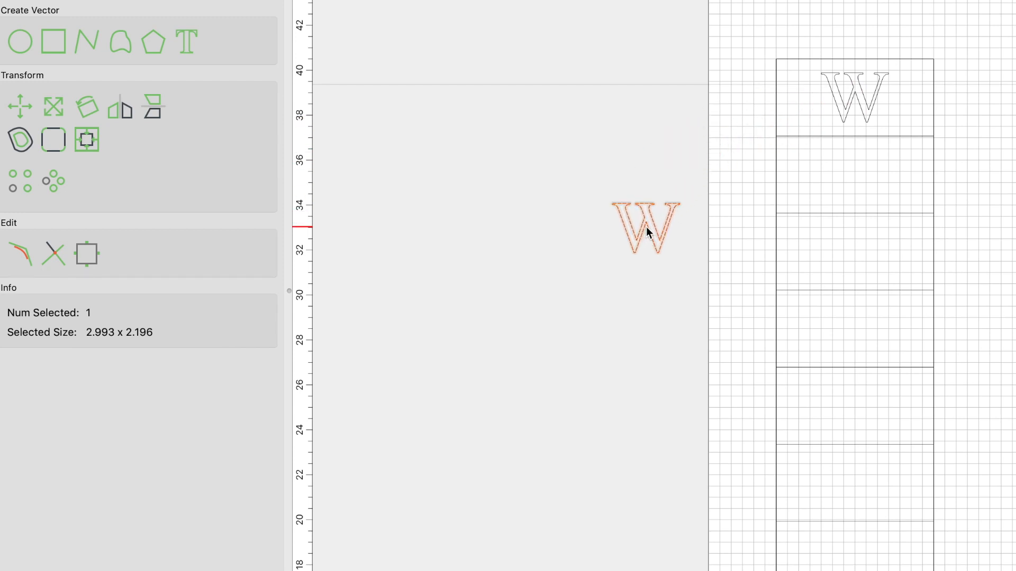
left_click(188, 42)
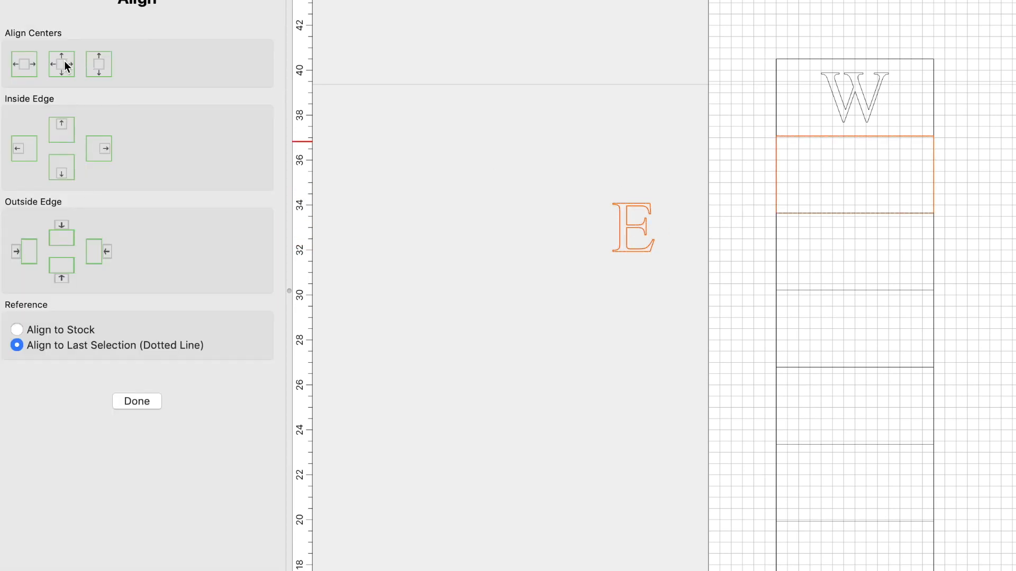
left_click(137, 401)
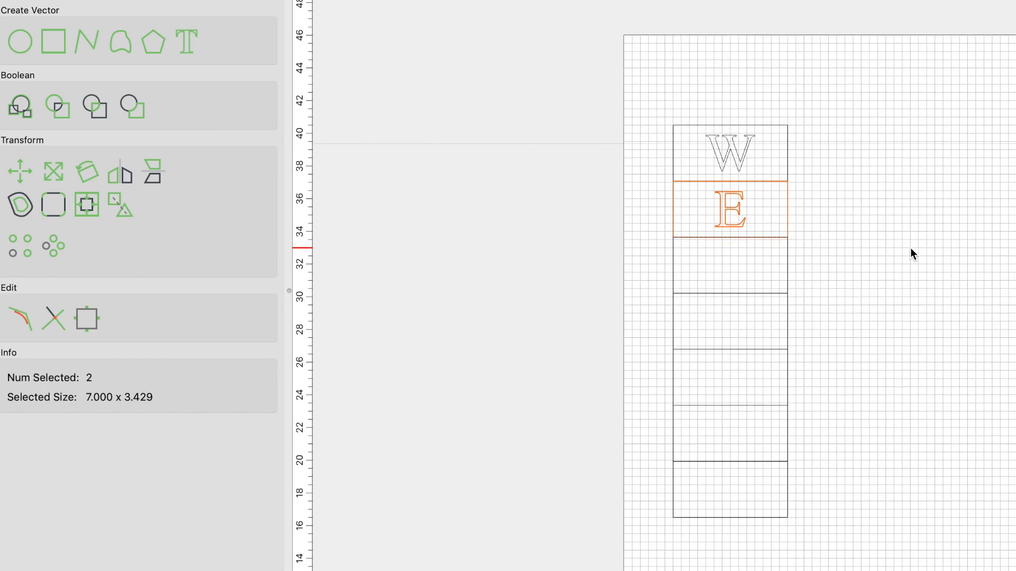
- Start the next letter as a new text object for the following box
left_click(186, 42)
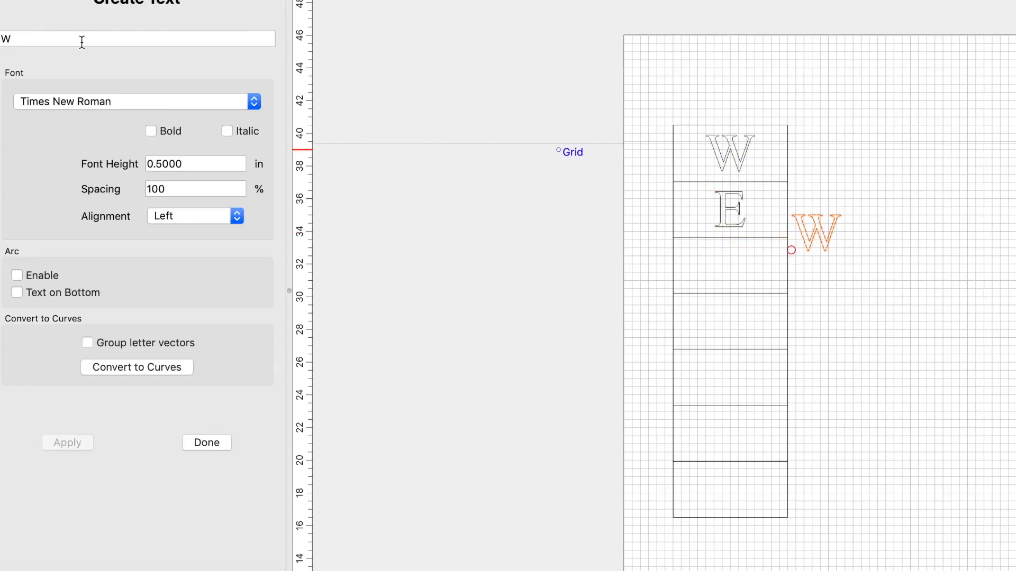
left_click(206, 444)
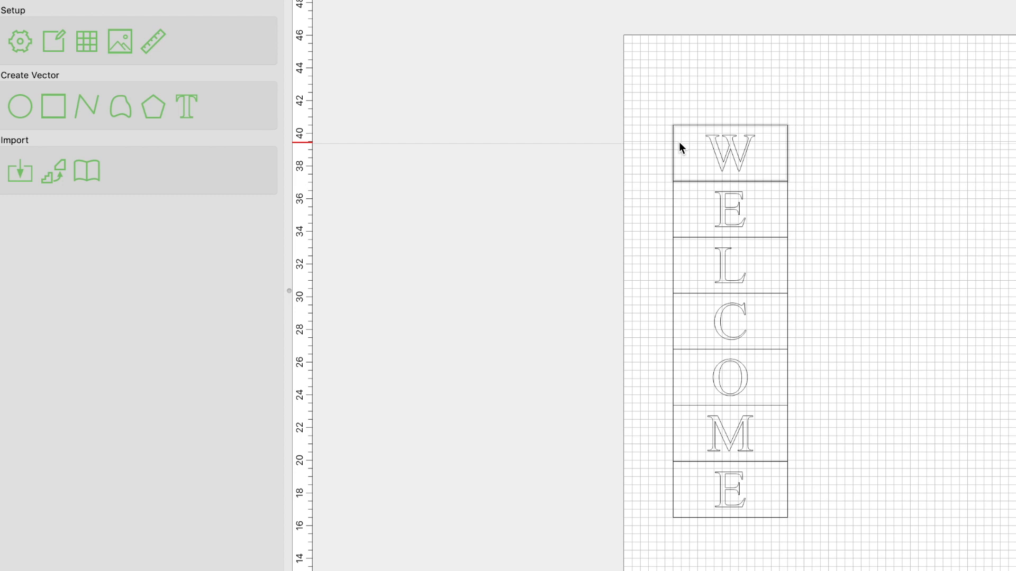
- Delete the inner guide rectangles, leaving WELCOME stacked inside the single tall outline
left_click(729, 153)
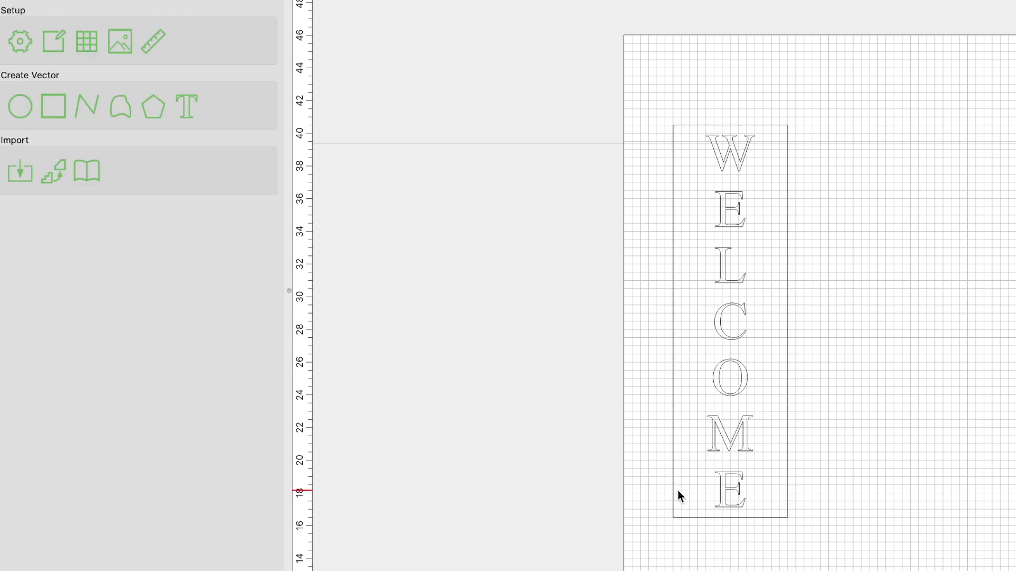
mouse_move(734, 177)
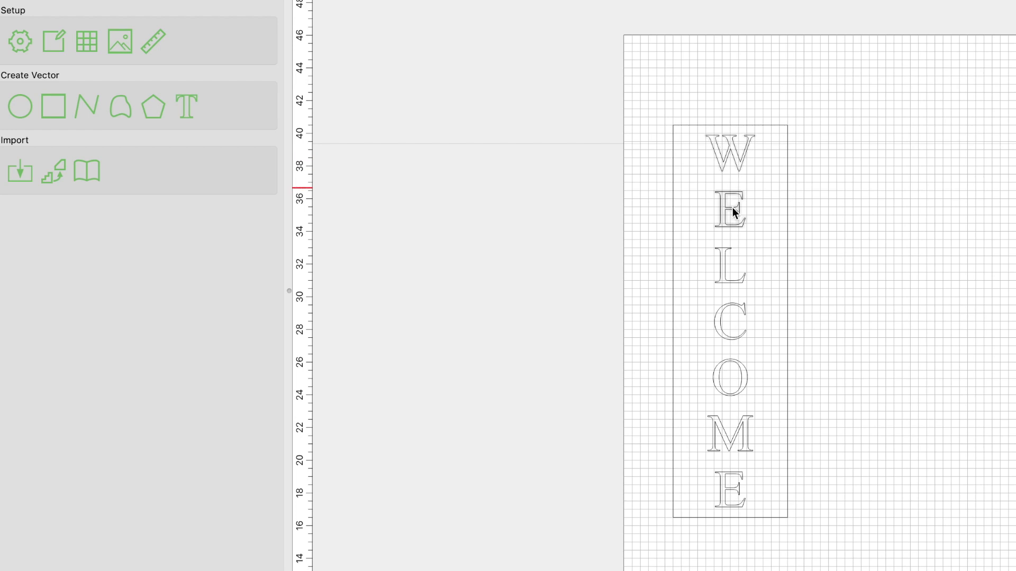
mouse_move(736, 278)
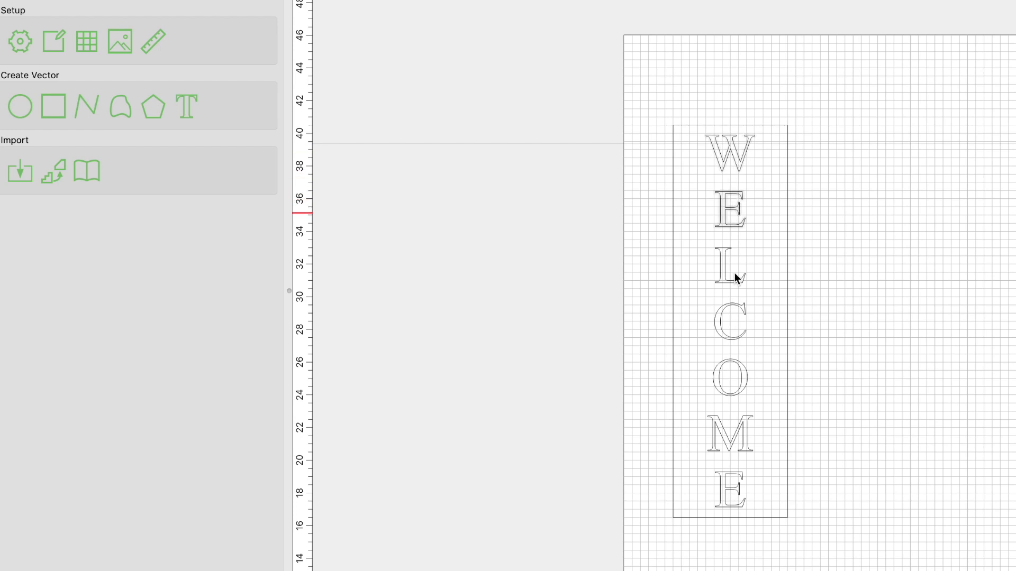